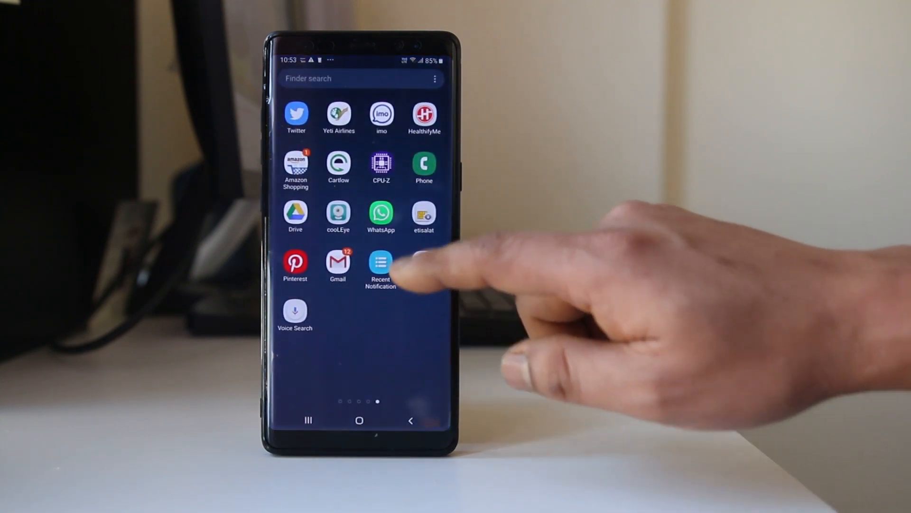
- View the WhatsApp chat marked 'This message was deleted', then bring up Play Store search
left_click(381, 211)
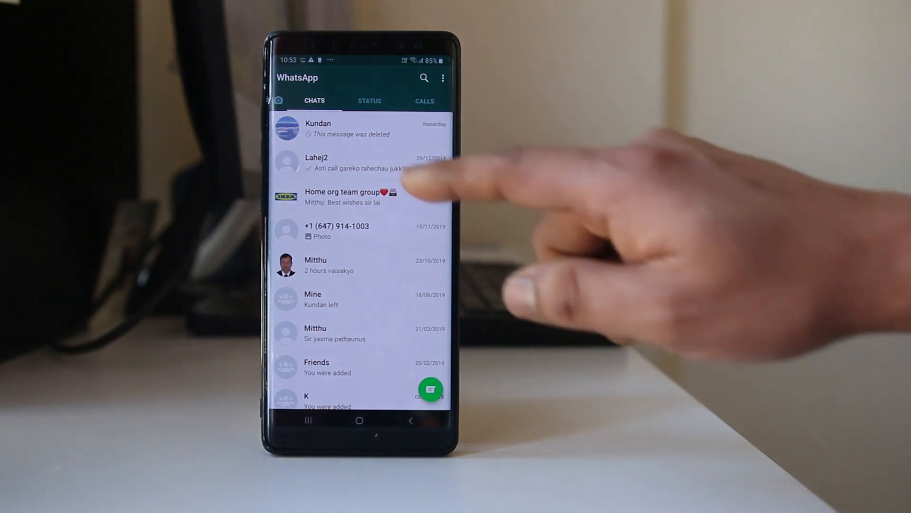
left_click(349, 128)
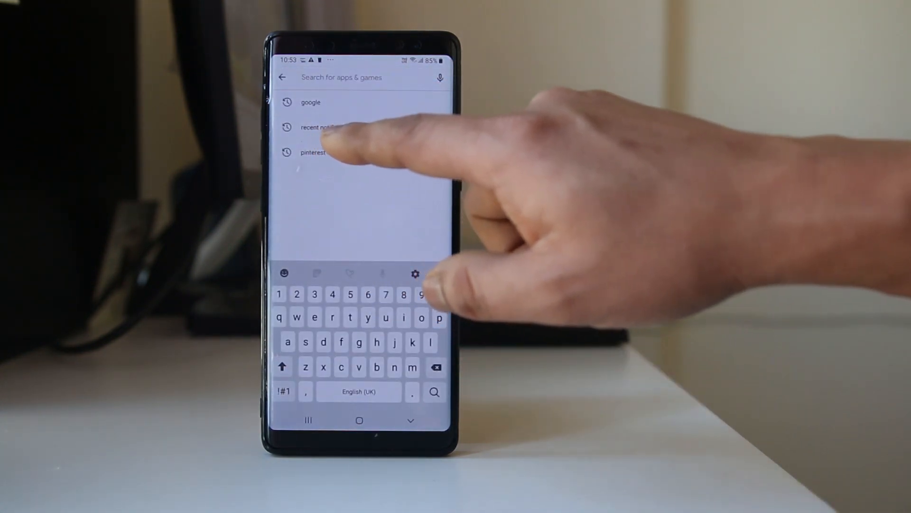
- Install Recent Notification by LibApps from the 'recent notifications' search and launch it
left_click(319, 128)
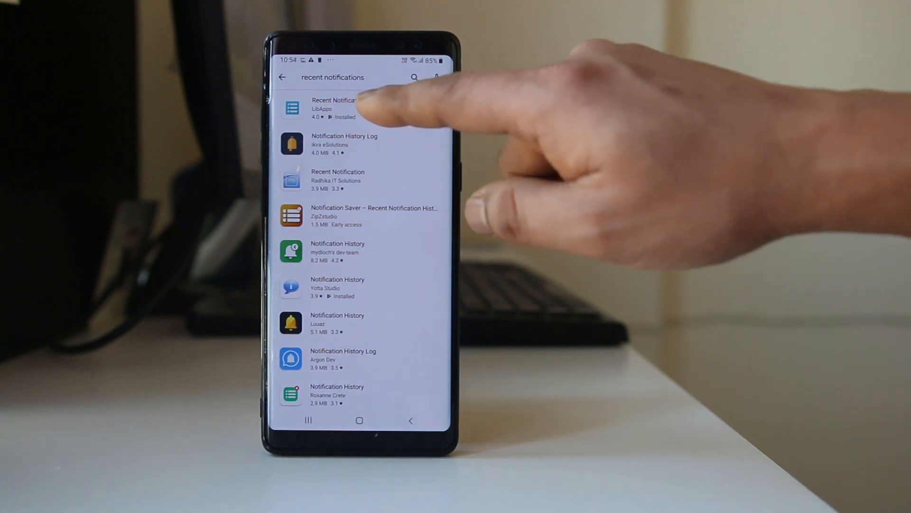
left_click(332, 108)
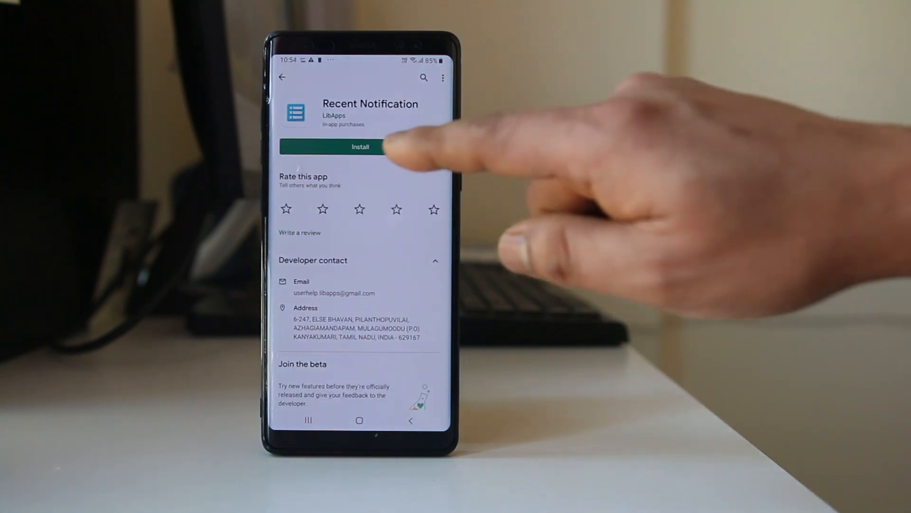
left_click(359, 146)
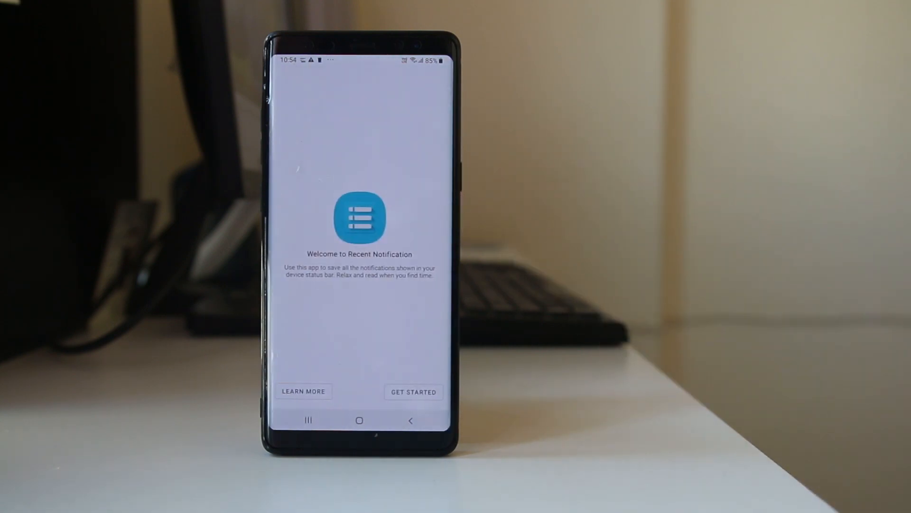
- Start setup via GET STARTED and select Recent Notification in Notification access
left_click(413, 392)
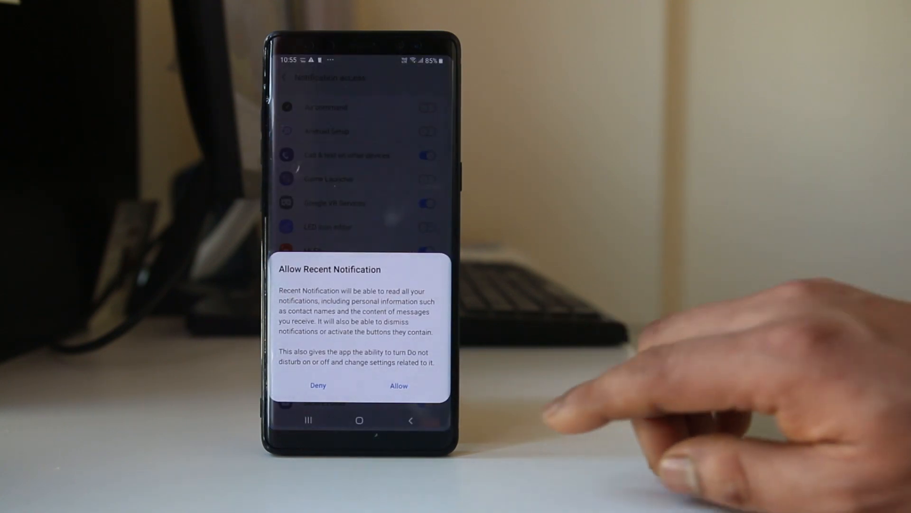
left_click(398, 385)
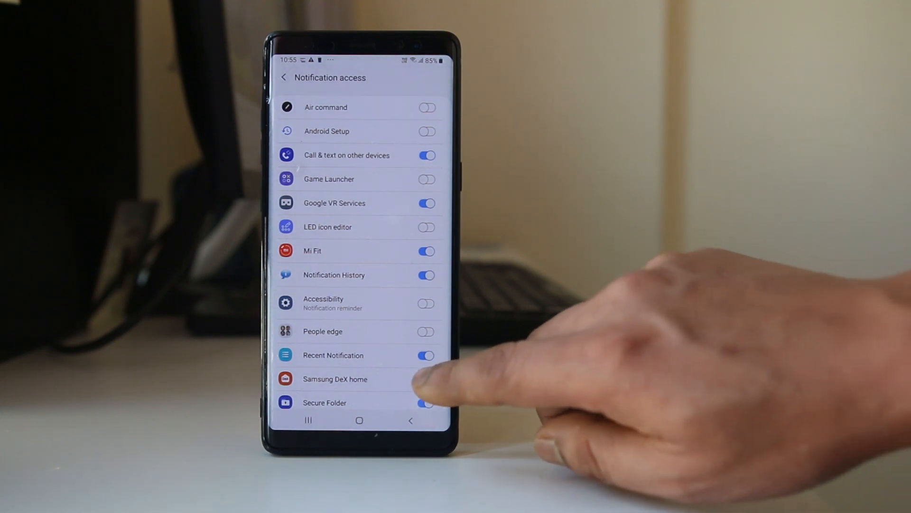
- Allow notification access for Recent Notification and return to its test notification screen
left_click(427, 379)
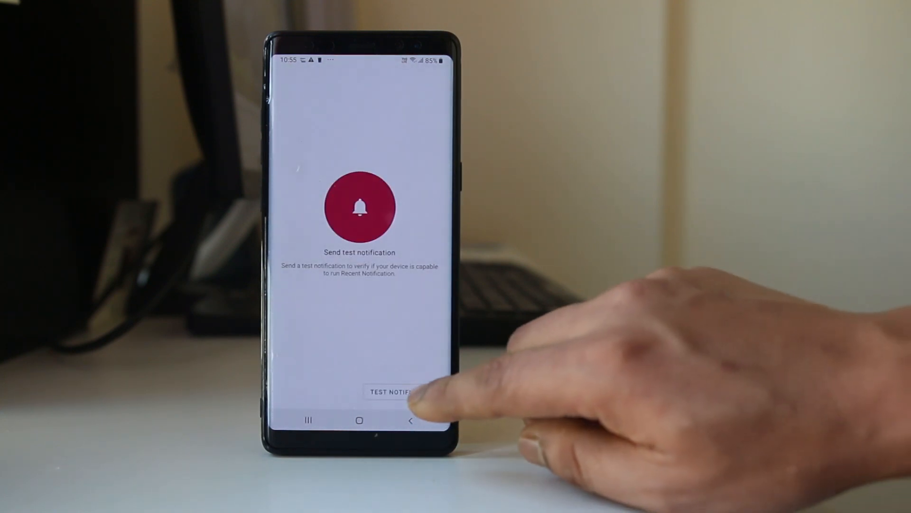
- Send the test notification so the list shows the 'You are all set!' entry
left_click(393, 391)
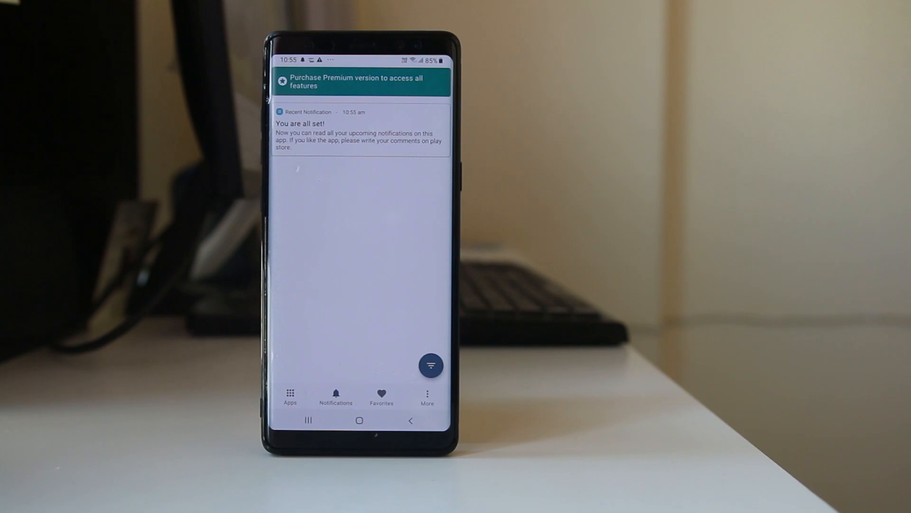
- Reopen Recent Notification and read Kundan's WhatsApp entries showing the deleted message's text
left_click(359, 419)
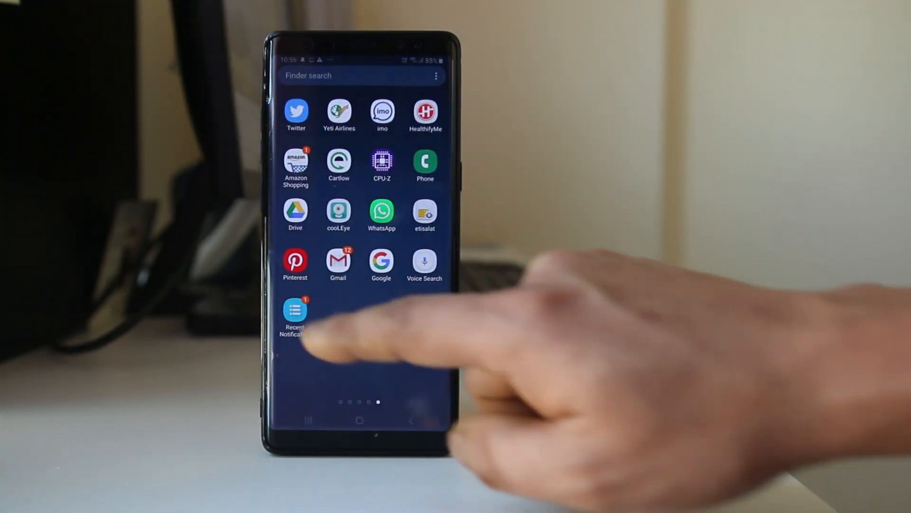
left_click(295, 314)
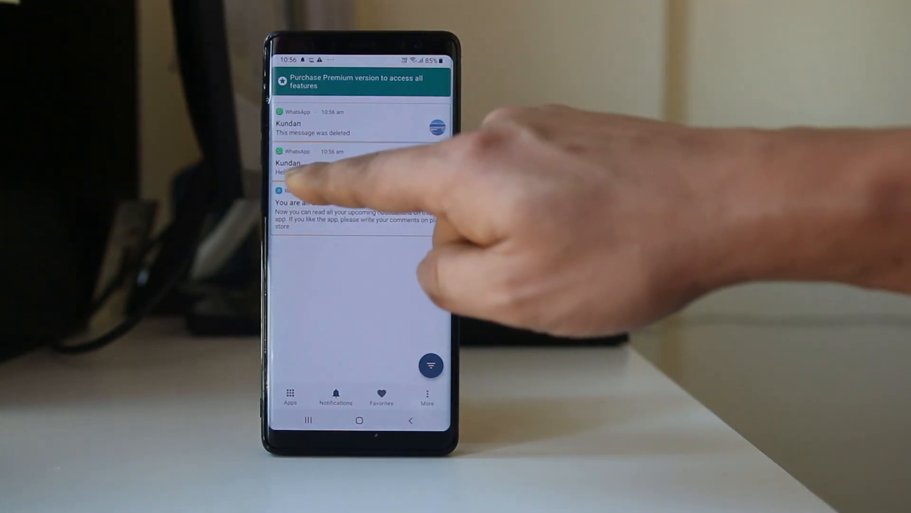